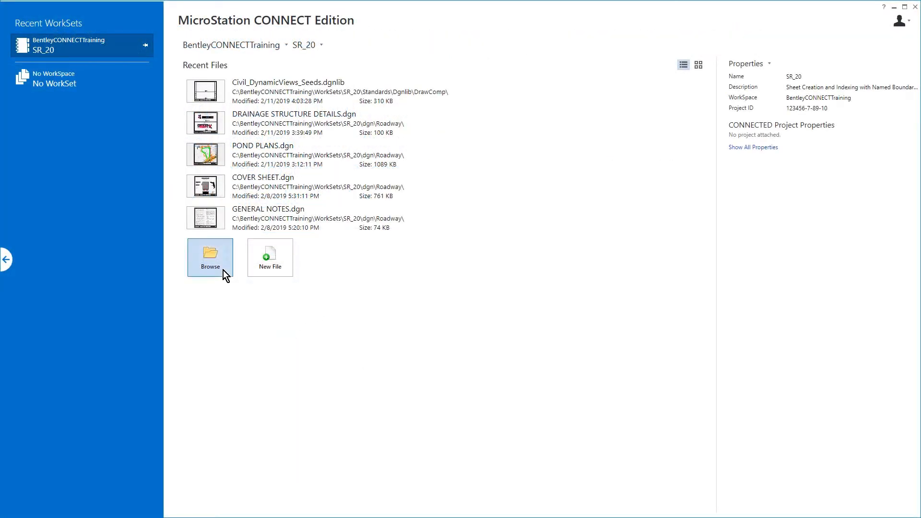
Browse to SR_20 > dgn > Roadway and open ROADWAY PLANS.dgn.
left_click(211, 257)
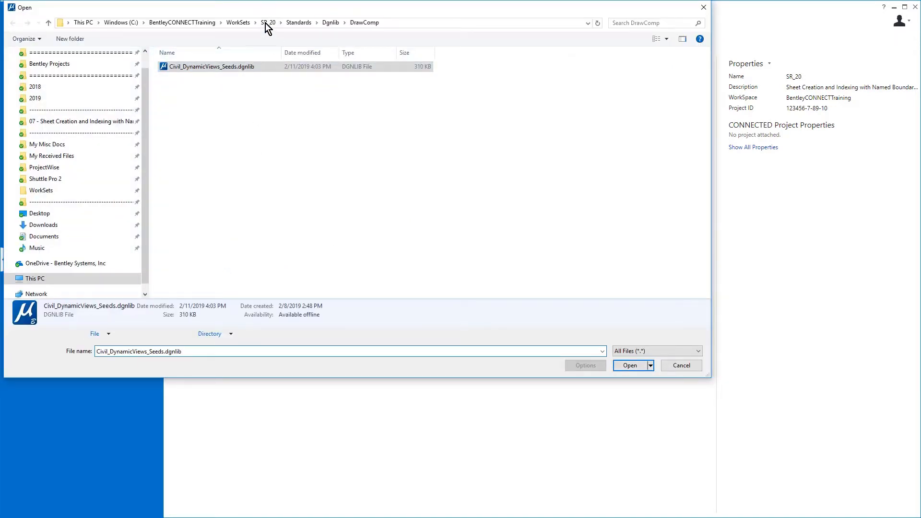
left_click(267, 22)
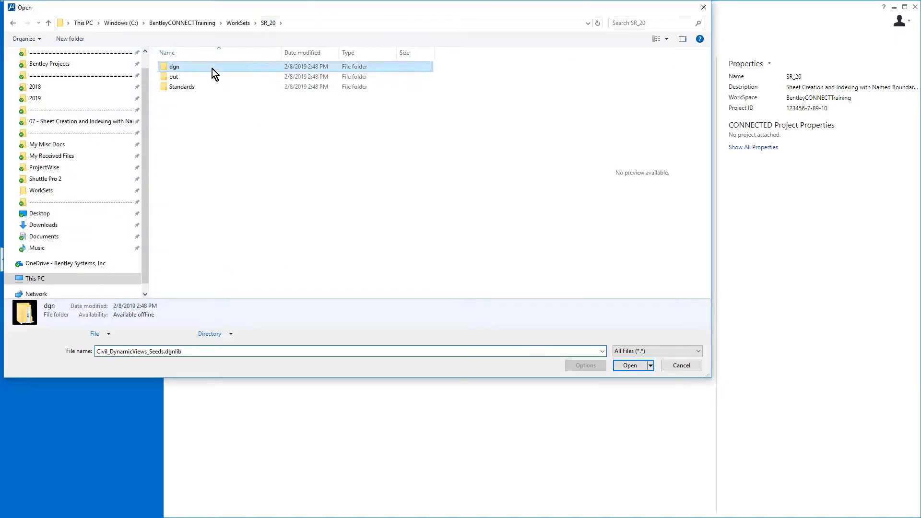
double_click(175, 66)
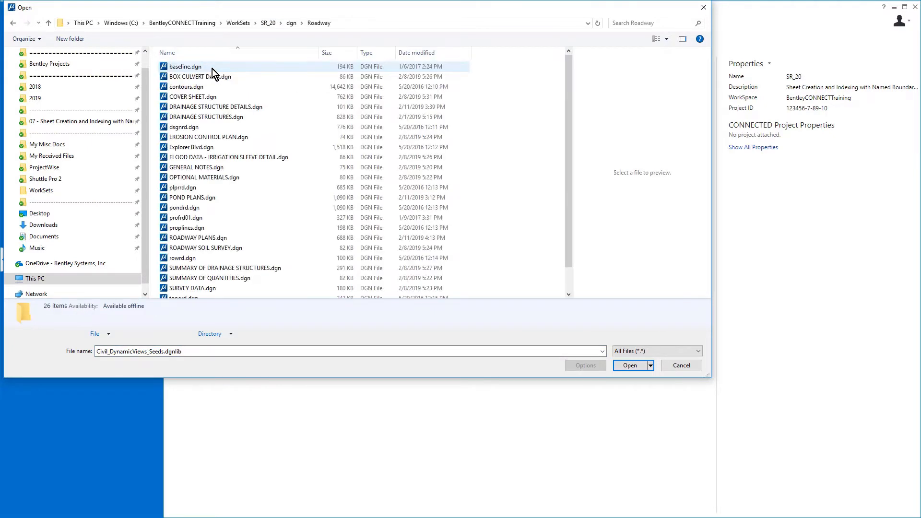
left_click(197, 238)
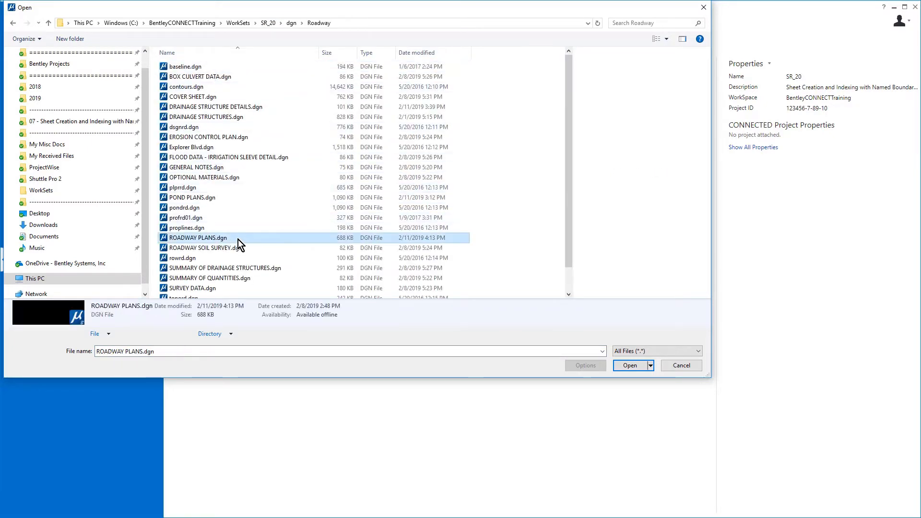
left_click(628, 366)
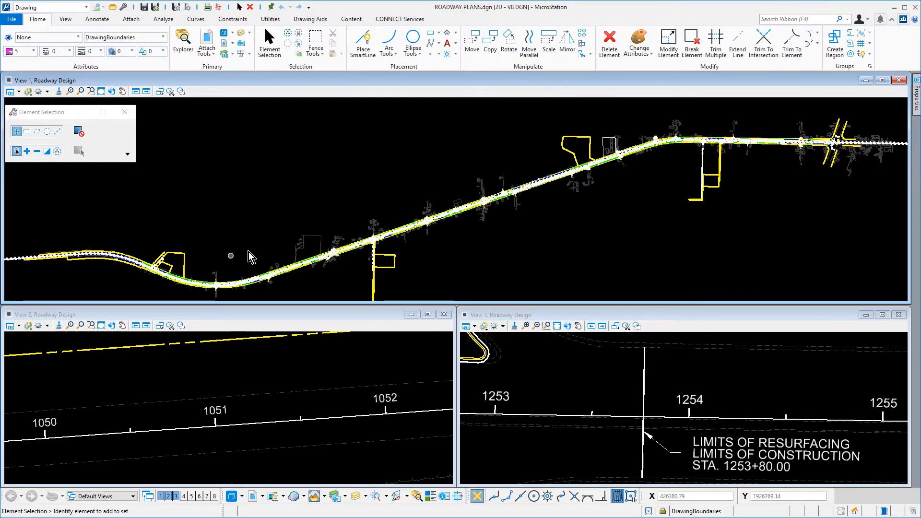
Start Place Named Boundary with name Roadway Plan-1, group Roadway Plans and length 700.
left_click(65, 19)
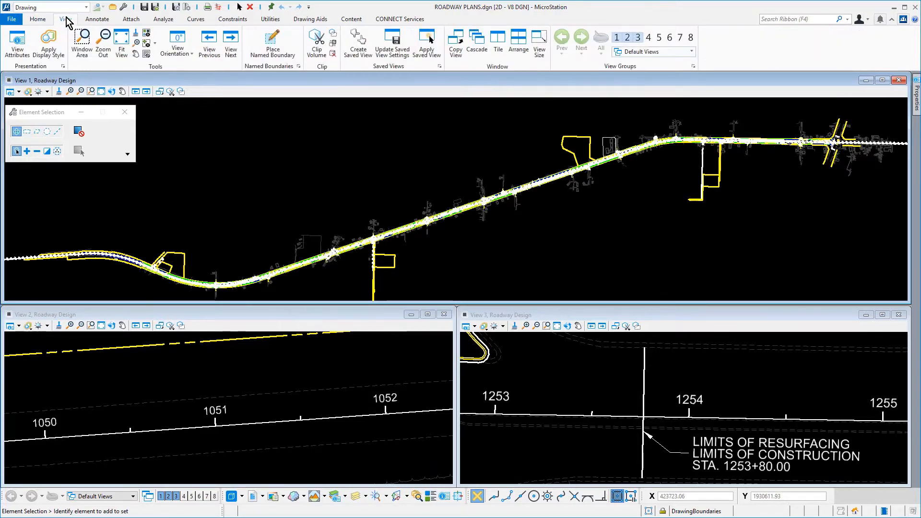
mouse_move(272, 53)
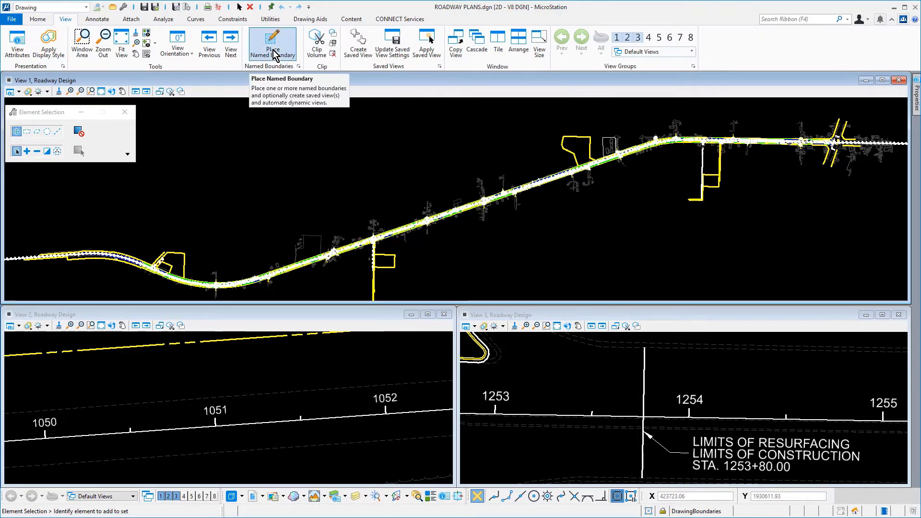
left_click(272, 43)
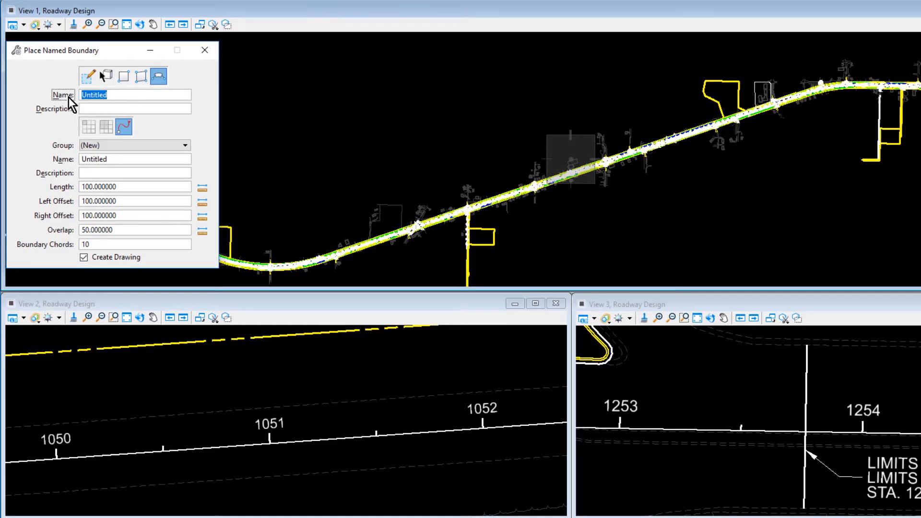
type("Roadway Plan-1")
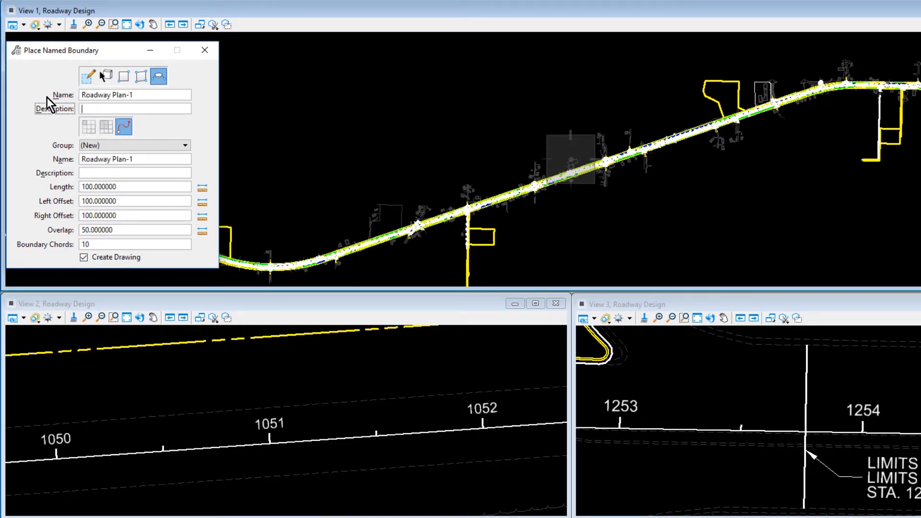
mouse_move(124, 128)
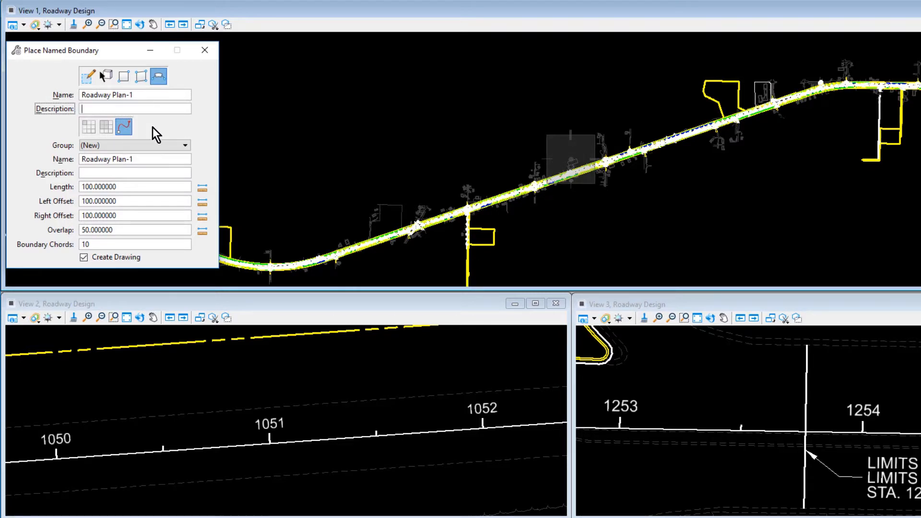
mouse_move(139, 165)
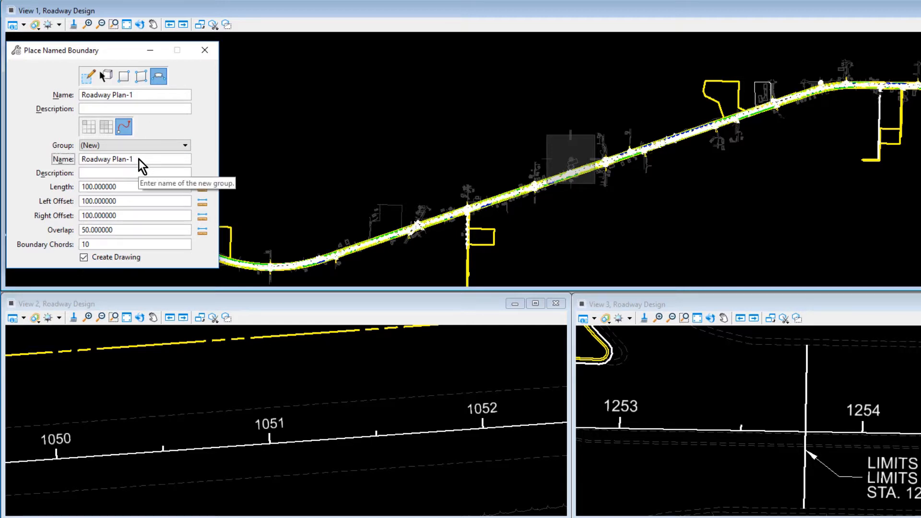
type("Roadway Plans")
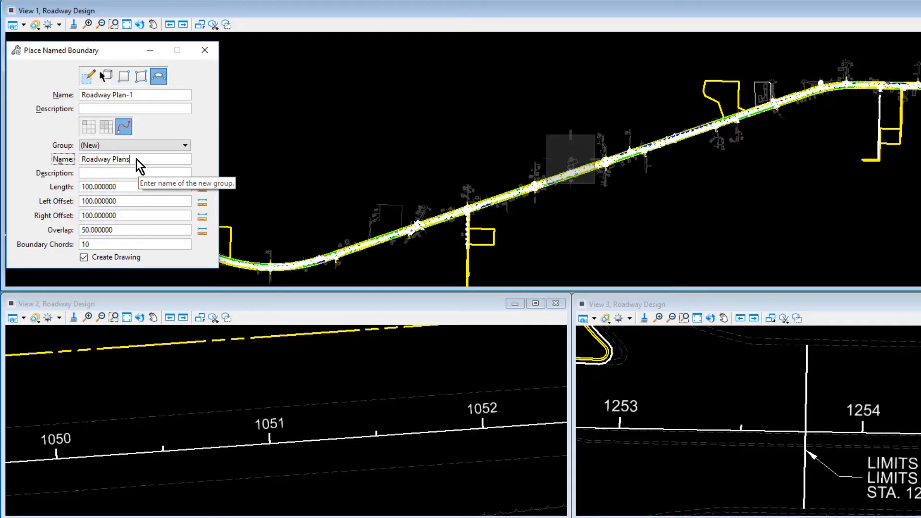
left_click(120, 186)
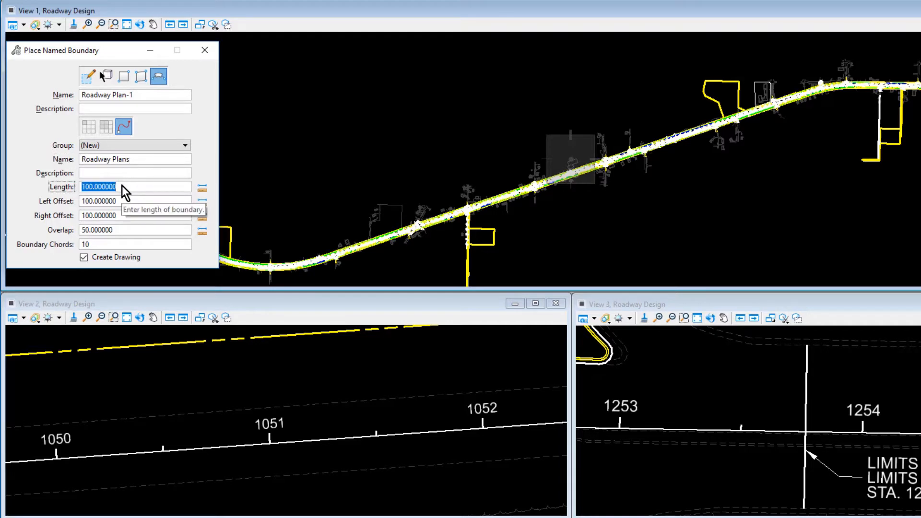
type("700")
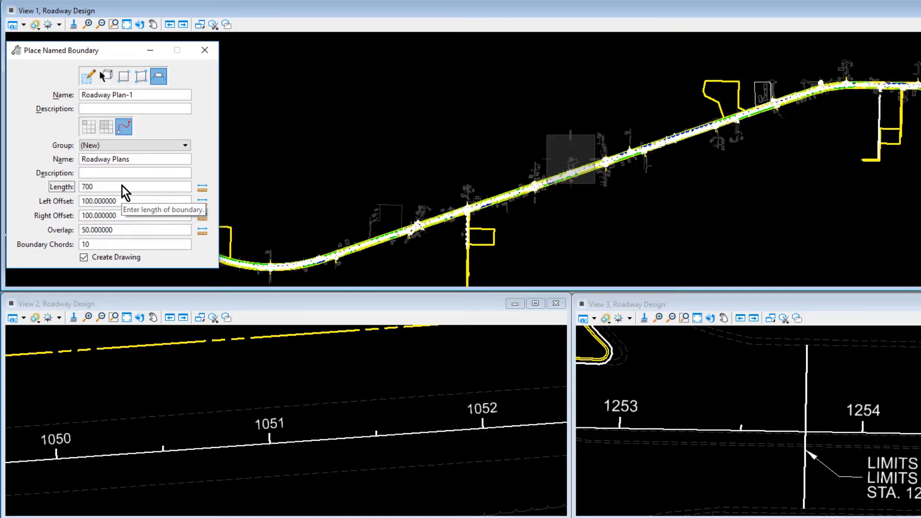
Give the named boundary 200 left and right offsets and a 100 overlap.
left_click(120, 186)
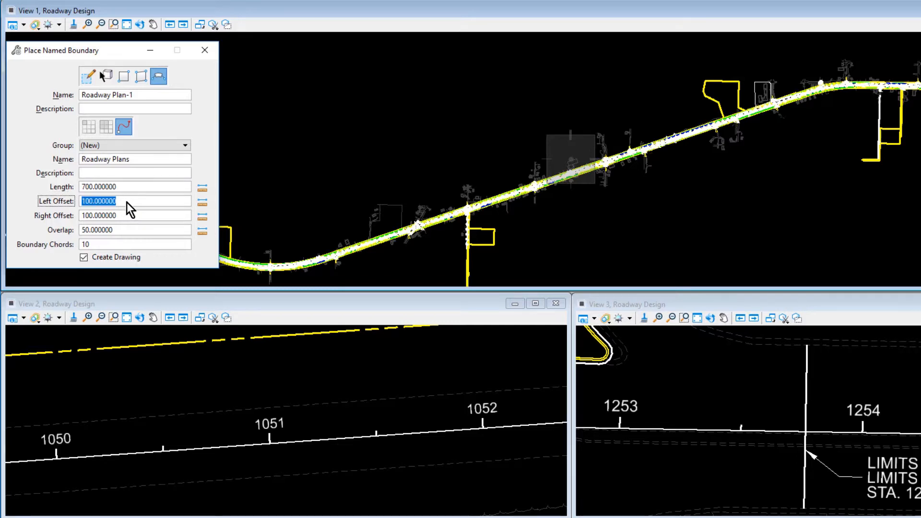
type("200")
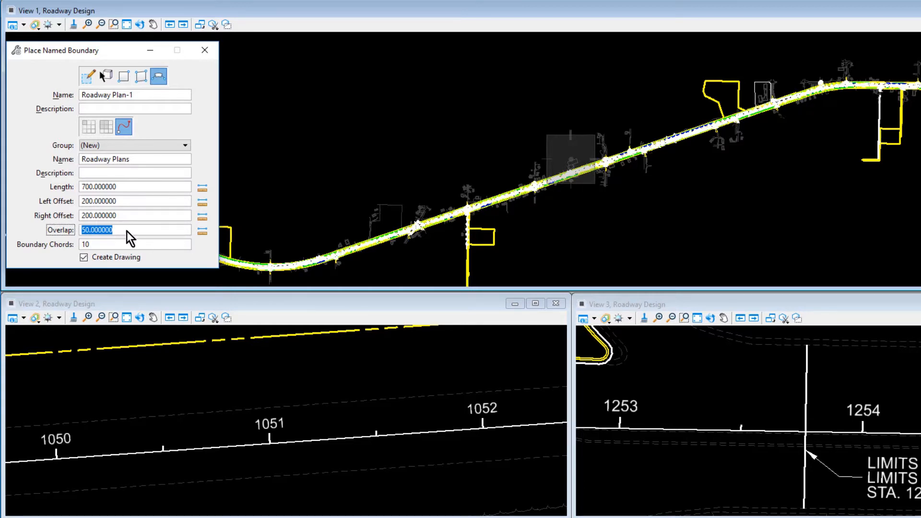
mouse_move(130, 237)
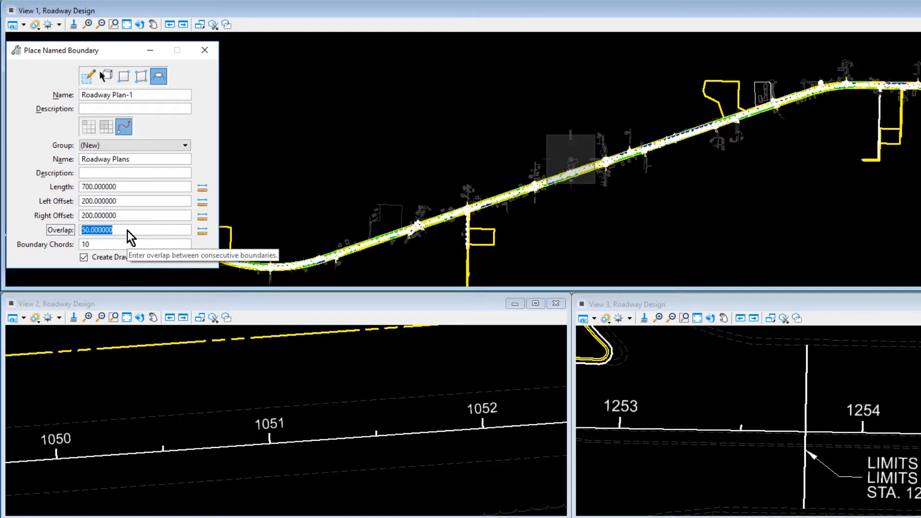
type("100")
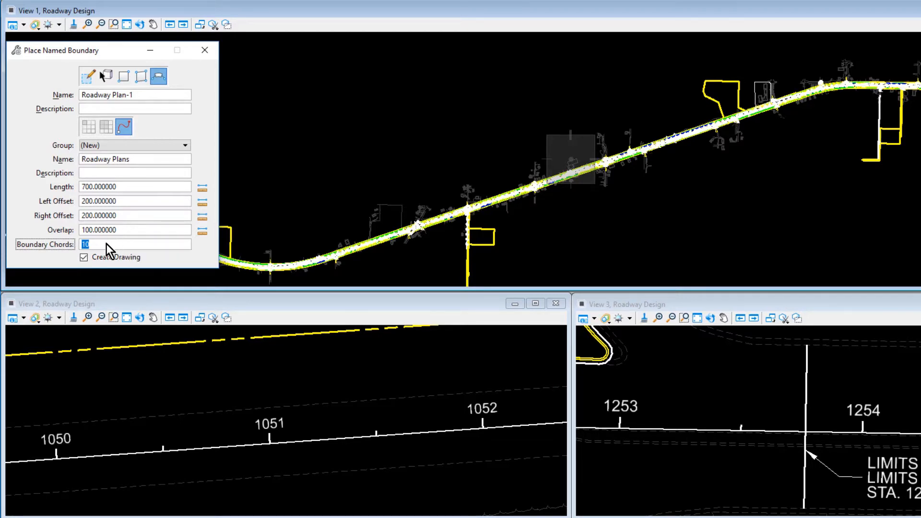
mouse_move(108, 250)
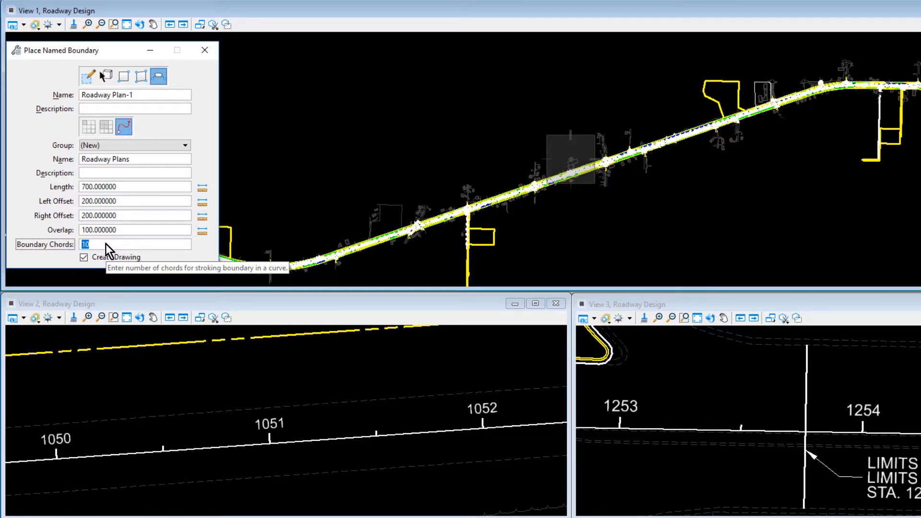
mouse_move(85, 258)
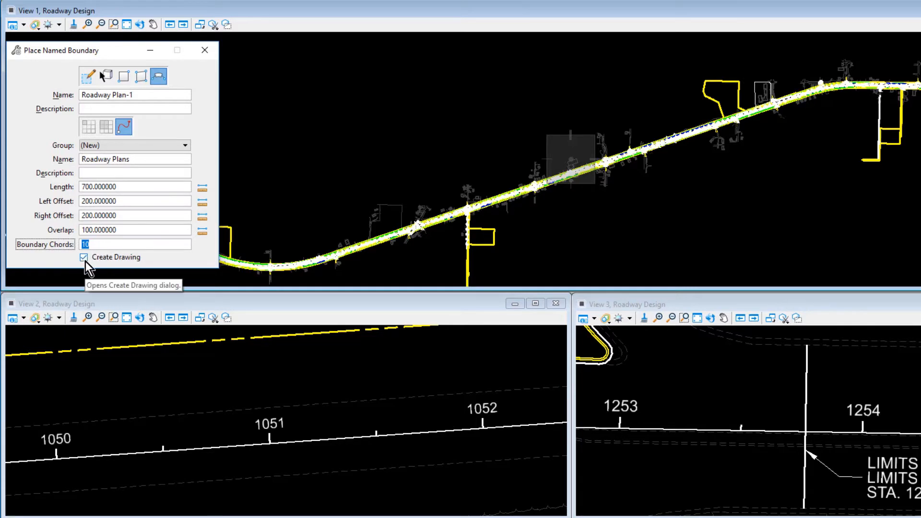
Turn off automatic drawing creation and start the boundaries on the baseline near station 1051.
left_click(83, 257)
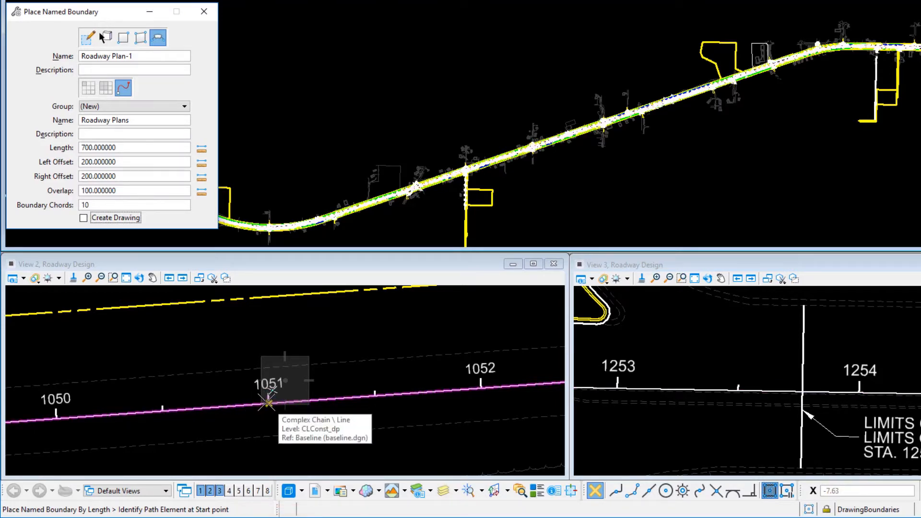
left_click(266, 414)
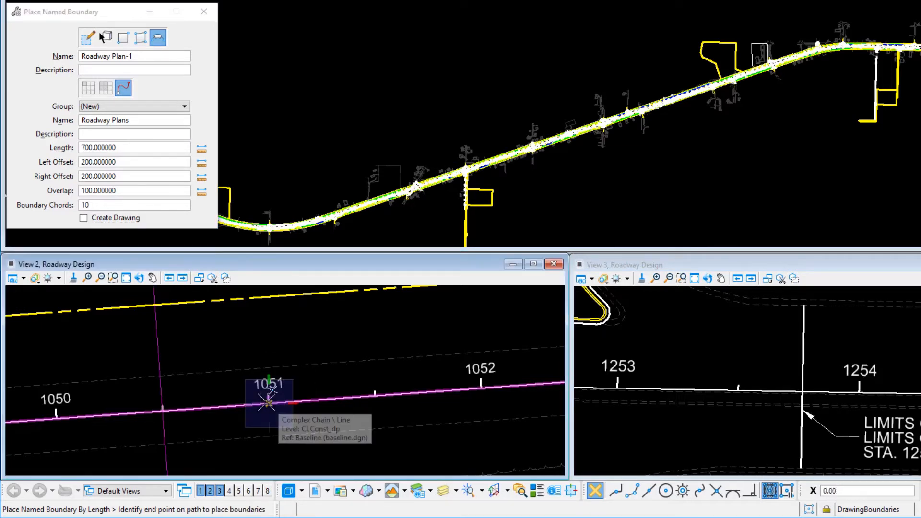
left_click(268, 404)
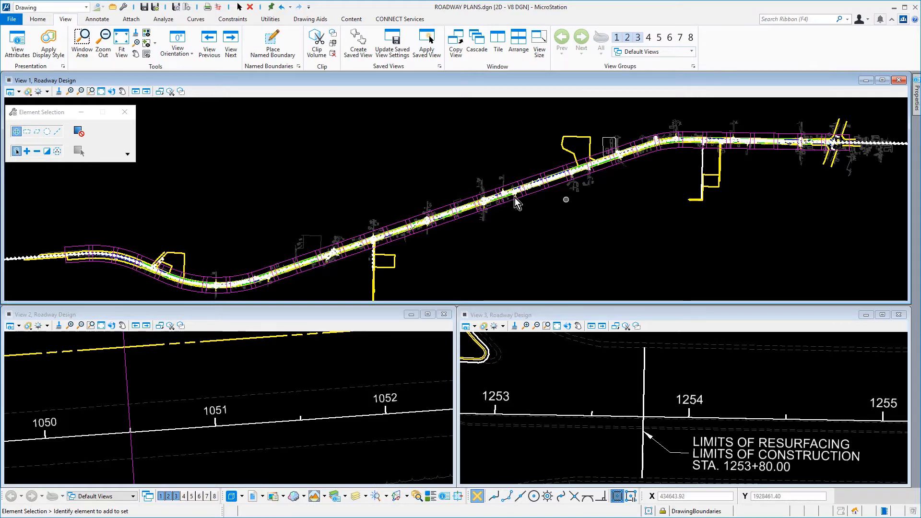
mouse_move(299, 67)
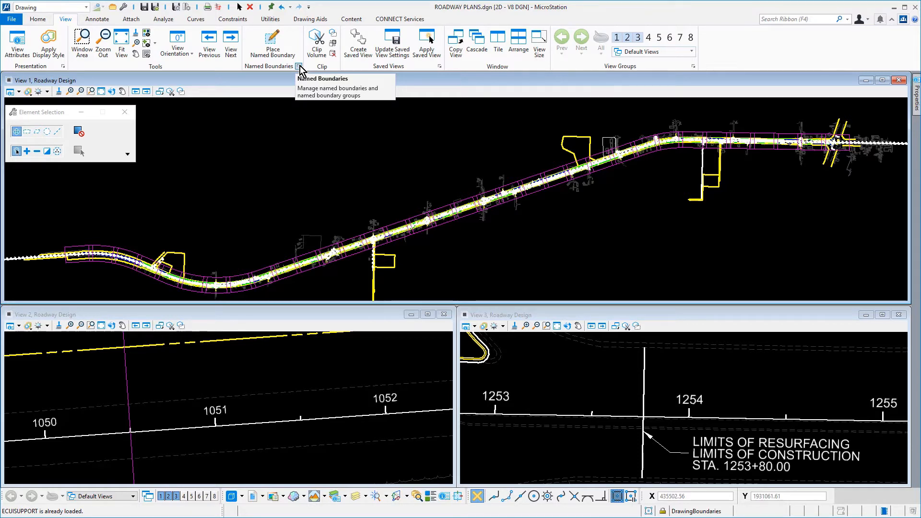
Show the Named Boundaries manager with the Roadway Plans group expanded.
left_click(297, 66)
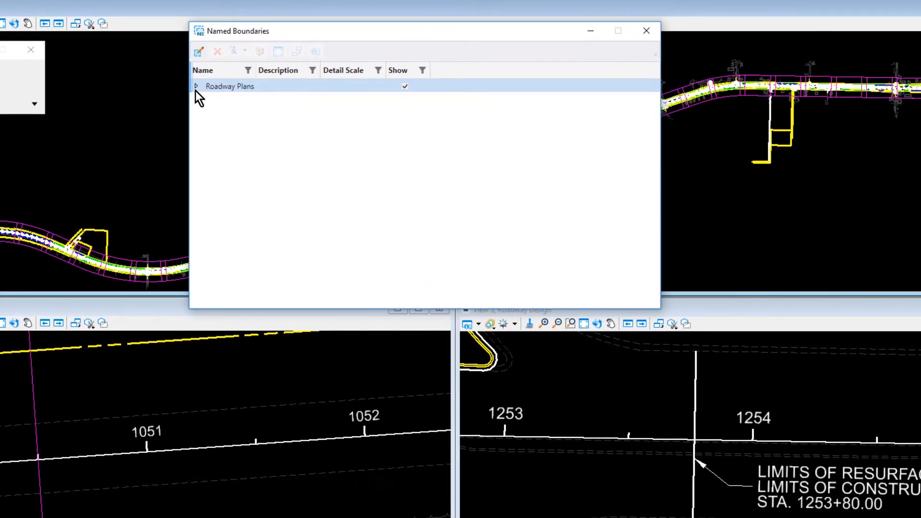
left_click(195, 87)
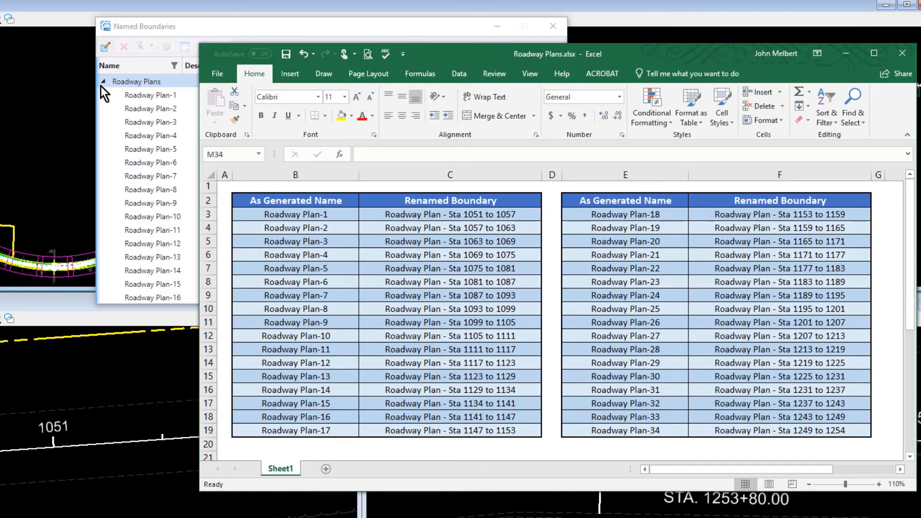
Copy the new name Roadway Plan - Sta 1051 to 1057 from the Excel rename table.
left_click(423, 215)
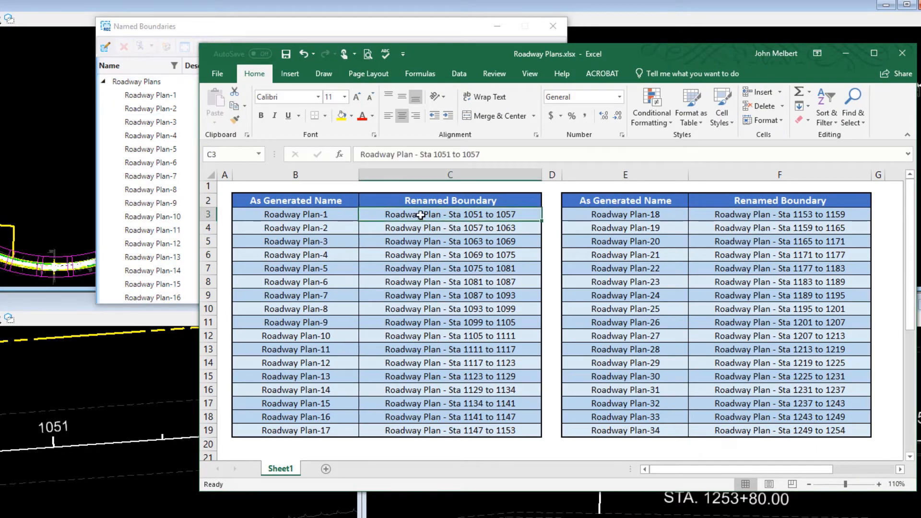
mouse_move(233, 105)
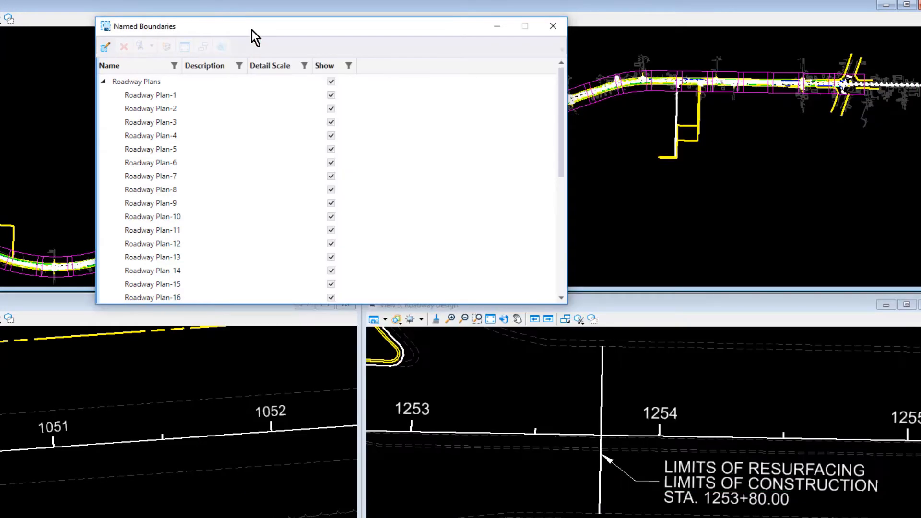
left_click(150, 95)
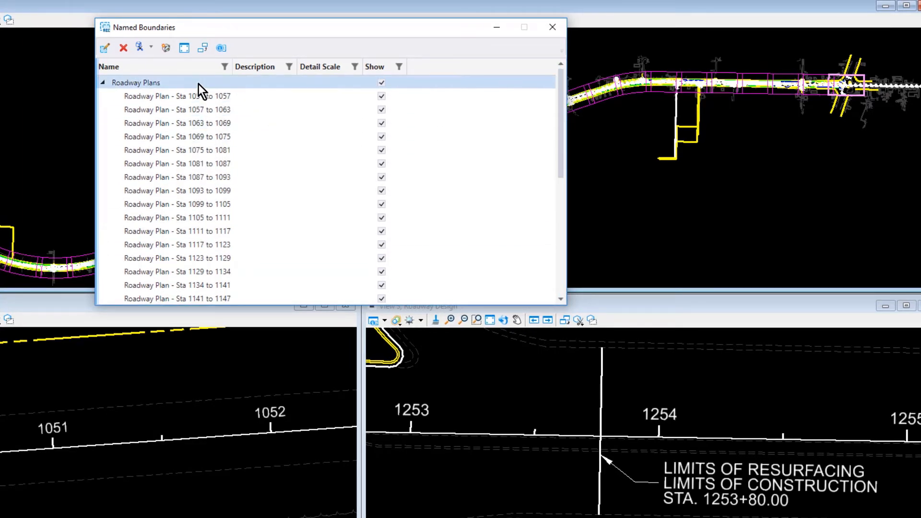
Start Create Drawing for the whole Roadway Plans boundary group.
left_click(137, 82)
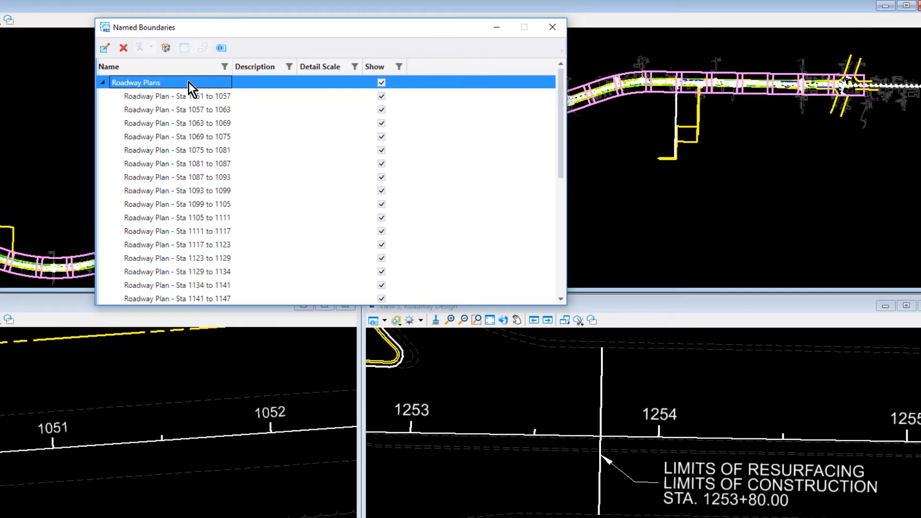
mouse_move(167, 48)
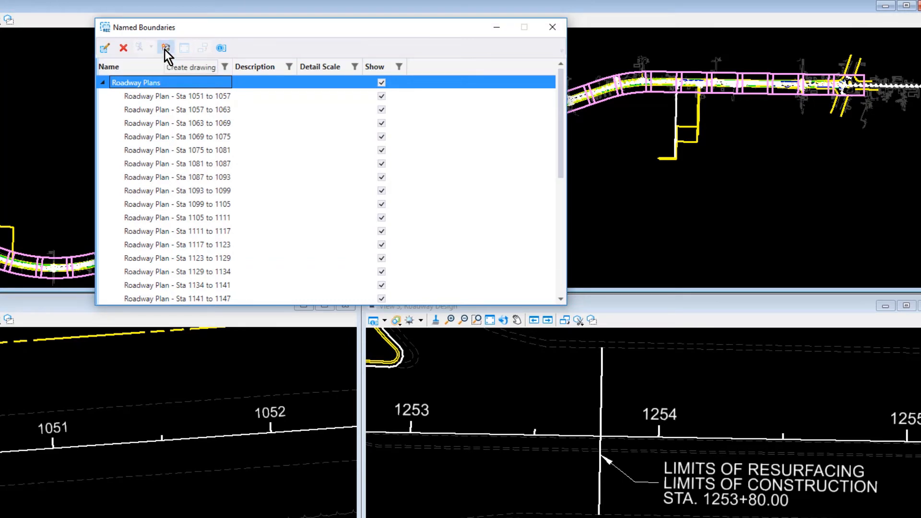
left_click(165, 48)
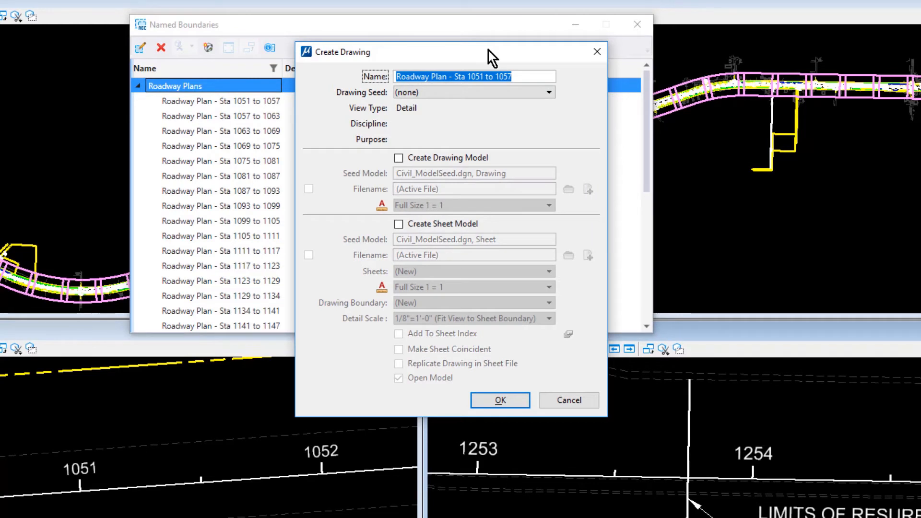
mouse_move(580, 88)
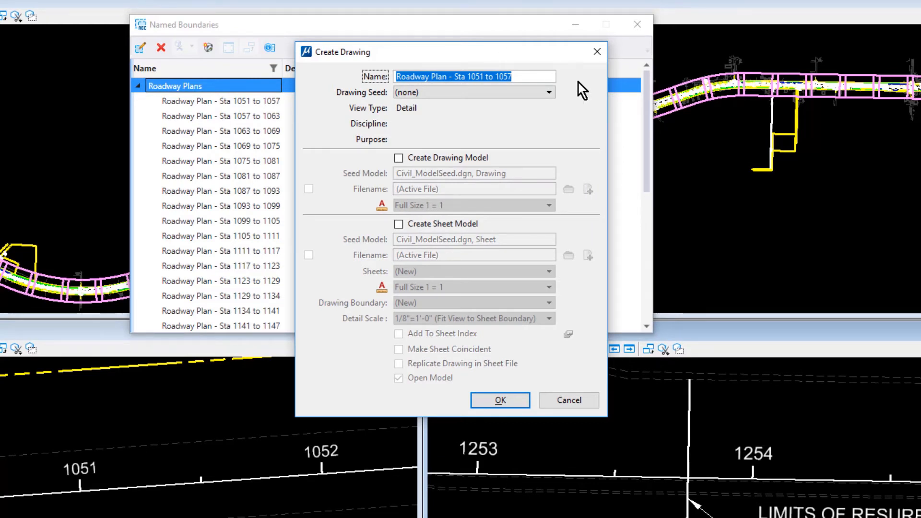
Use the Plan_SheetOnly seed and boundary at 1"=50' scale with Add To Sheet Index on.
left_click(549, 93)
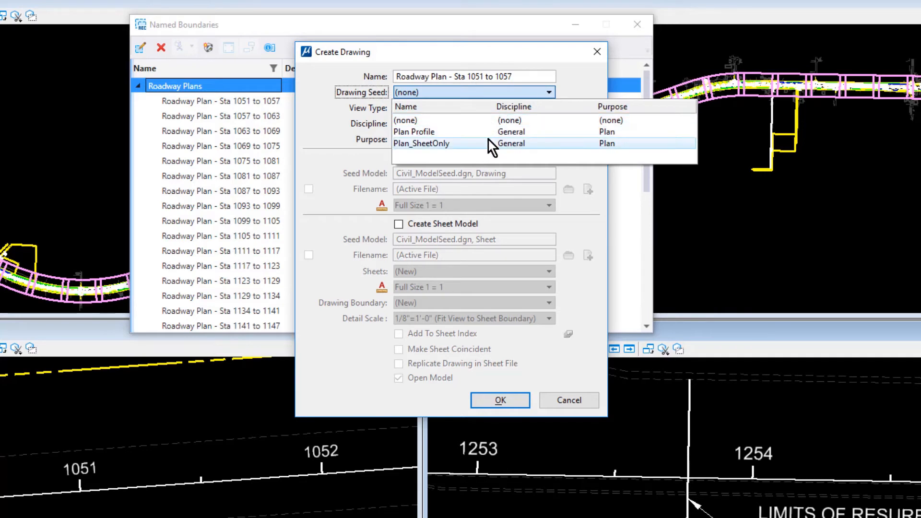
left_click(422, 144)
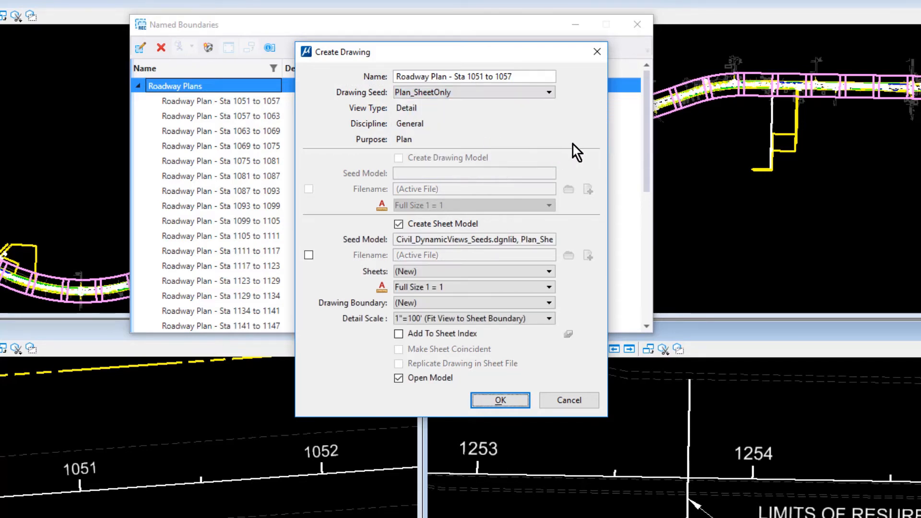
mouse_move(587, 146)
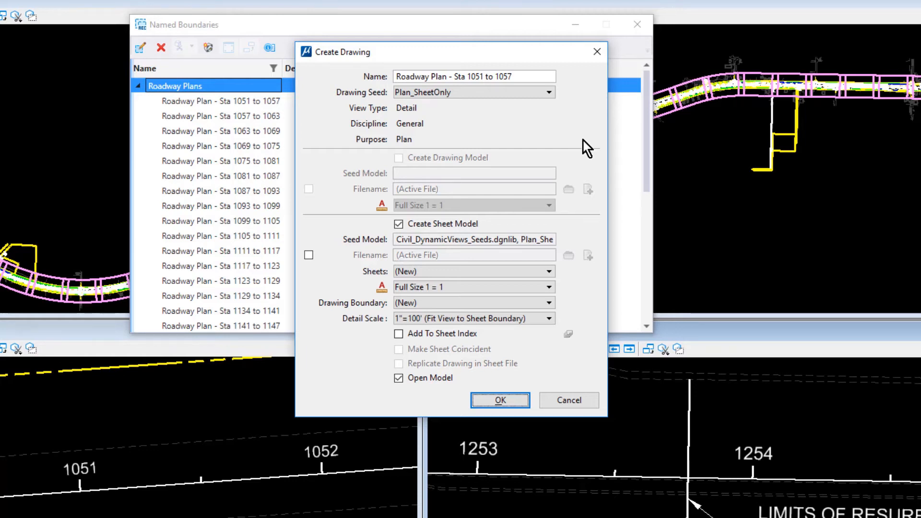
left_click(548, 302)
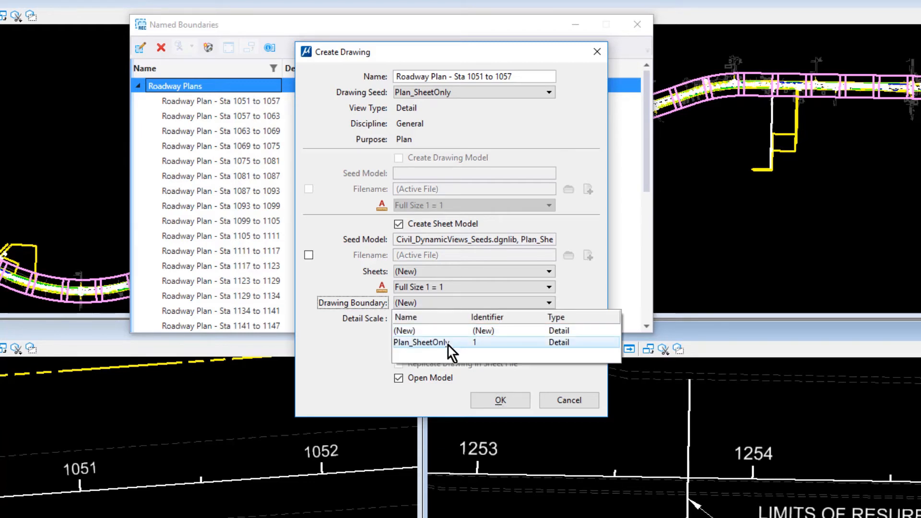
left_click(421, 342)
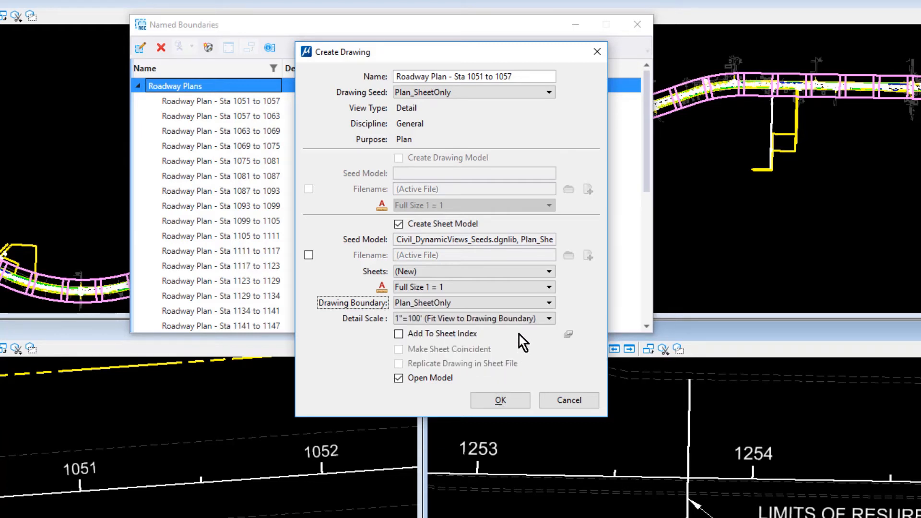
left_click(548, 318)
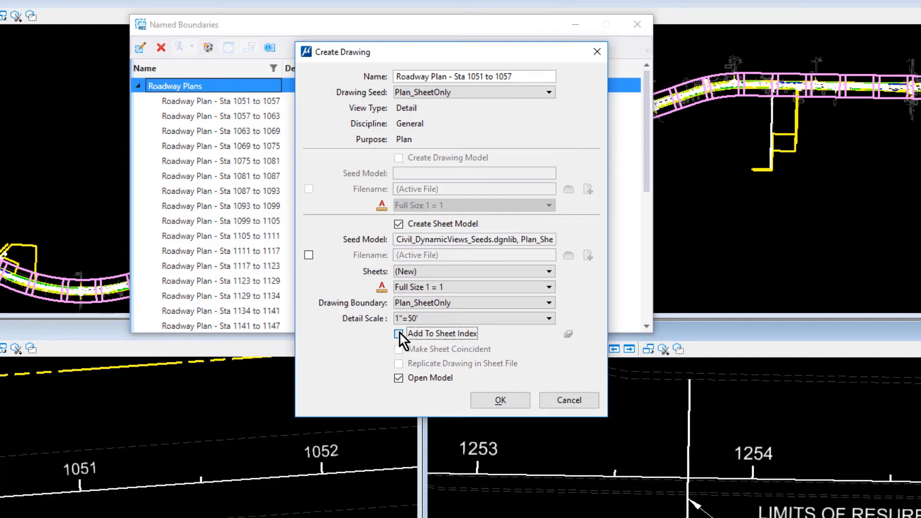
left_click(398, 334)
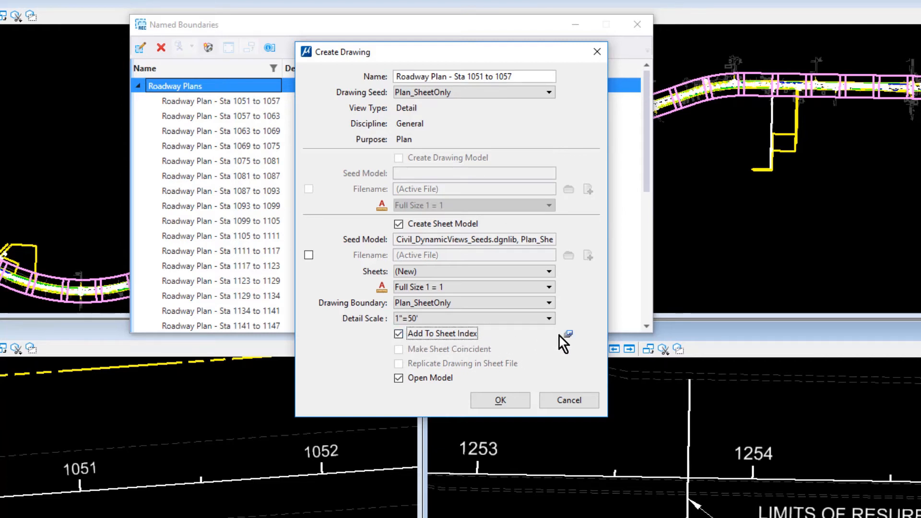
File the new sheets under the Roadway Plans folder of the SR_20 sheet index.
left_click(568, 334)
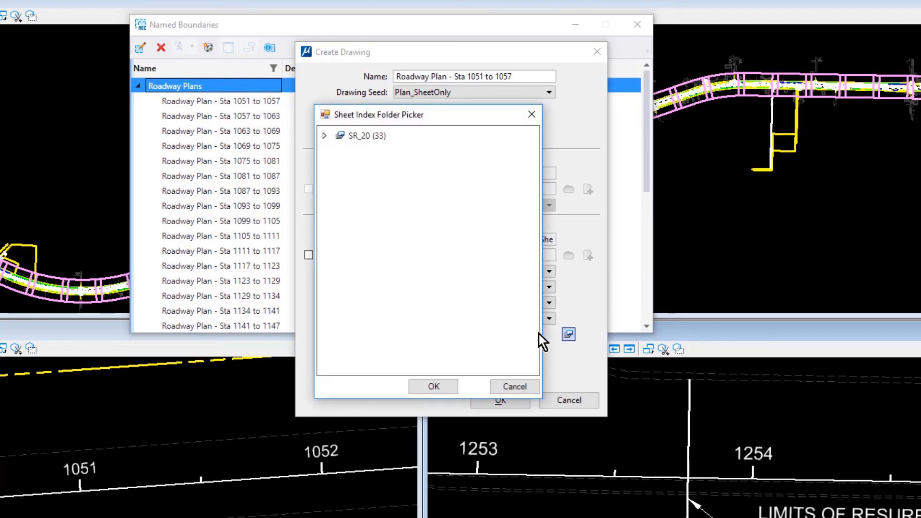
left_click(324, 136)
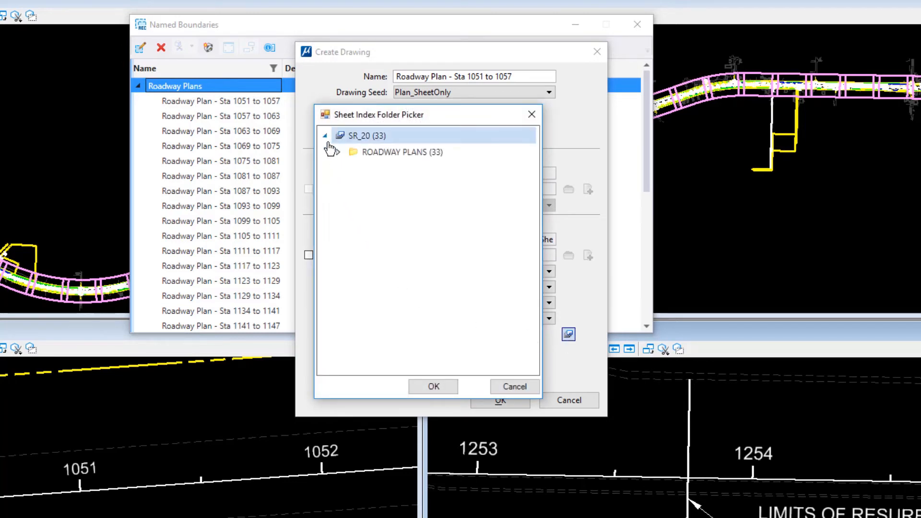
left_click(336, 153)
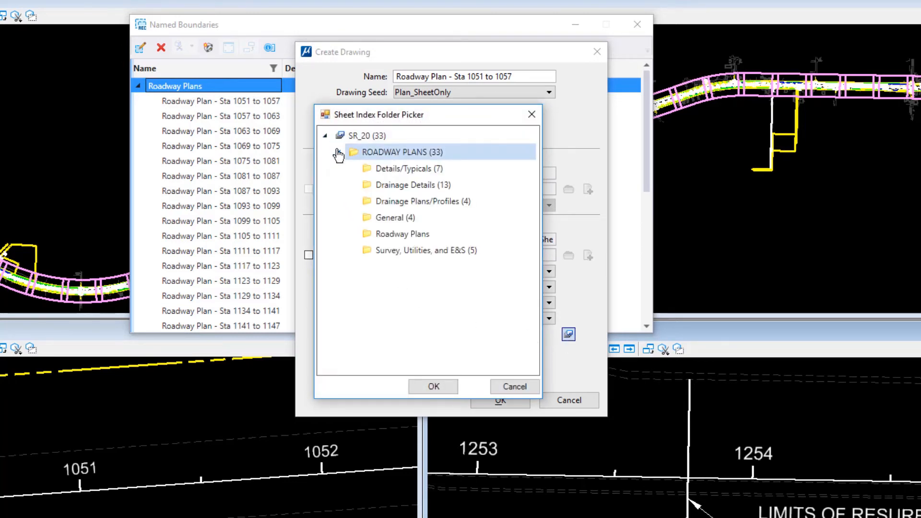
left_click(402, 233)
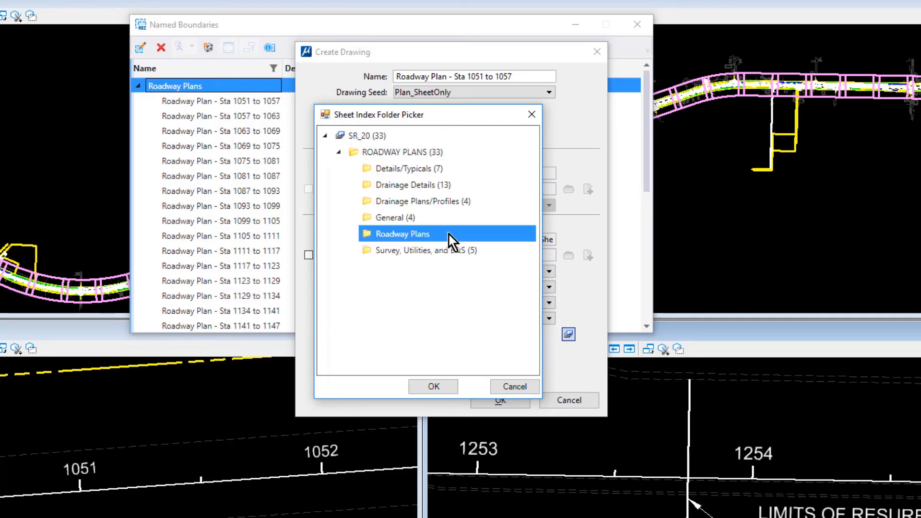
left_click(433, 386)
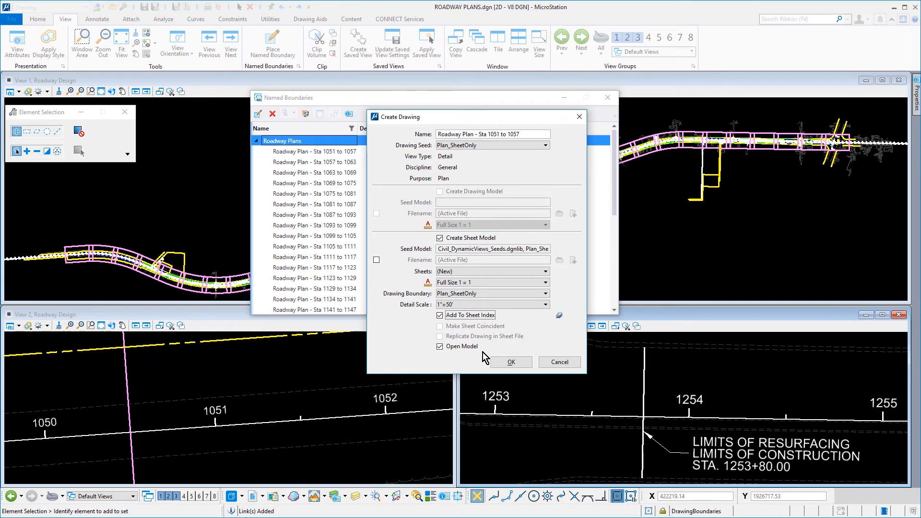
Generate the sheet models, close Named Boundaries and check the sheet index in Explorer.
left_click(511, 362)
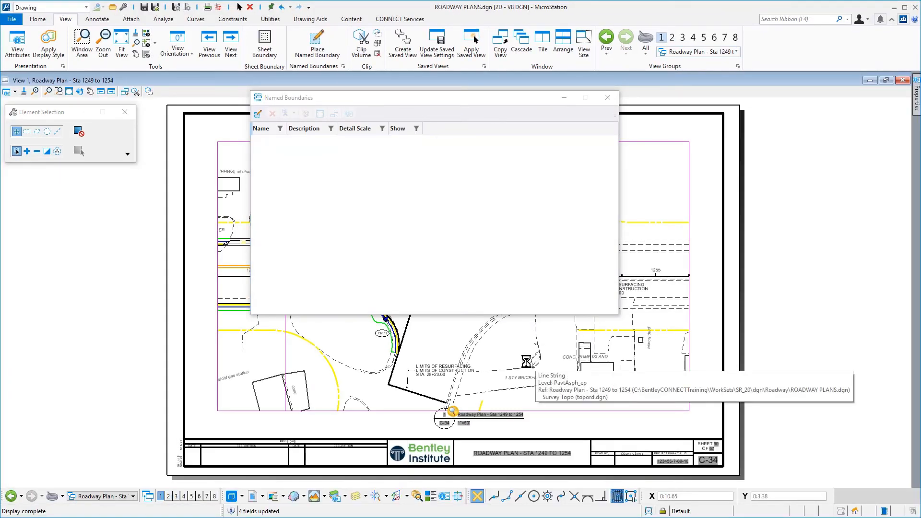
mouse_move(612, 119)
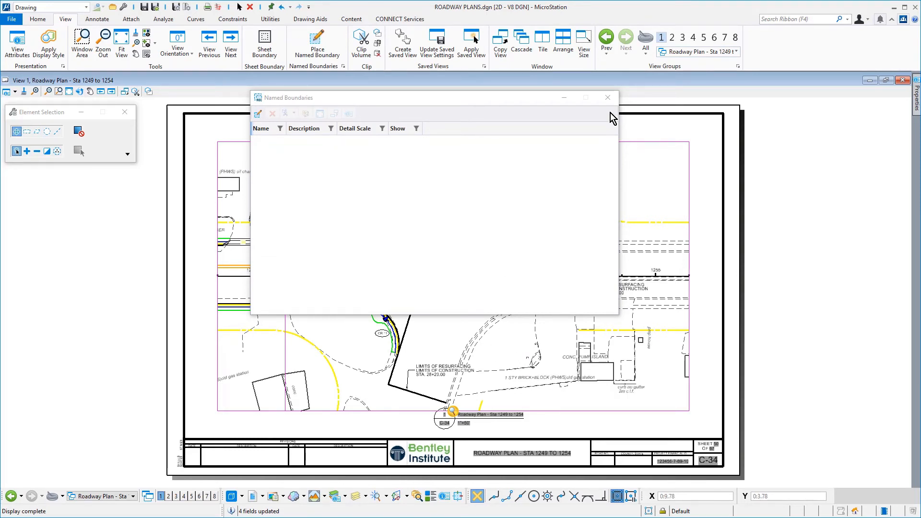
left_click(608, 98)
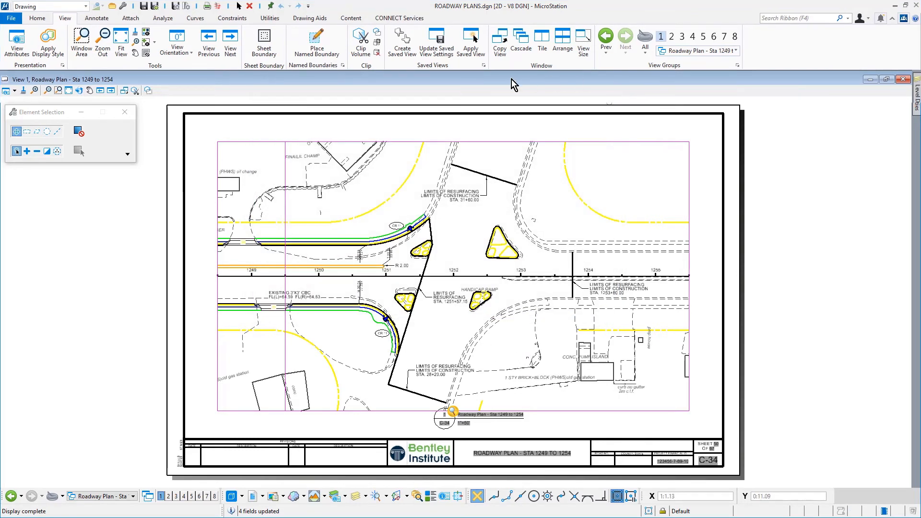
left_click(36, 17)
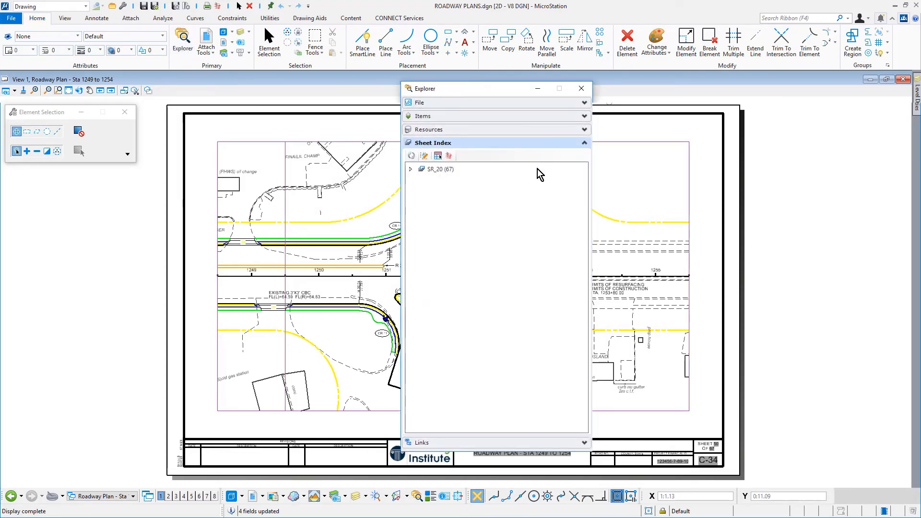
Review the 34 sheets listed under Sheet Index > SR_20 > ROADWAY PLANS > Roadway Plans, then close Explorer.
left_click(409, 168)
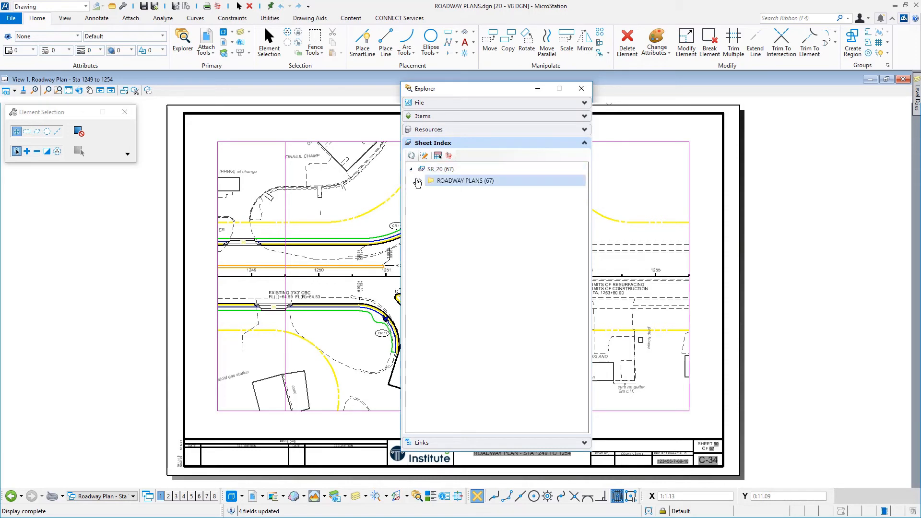
left_click(416, 182)
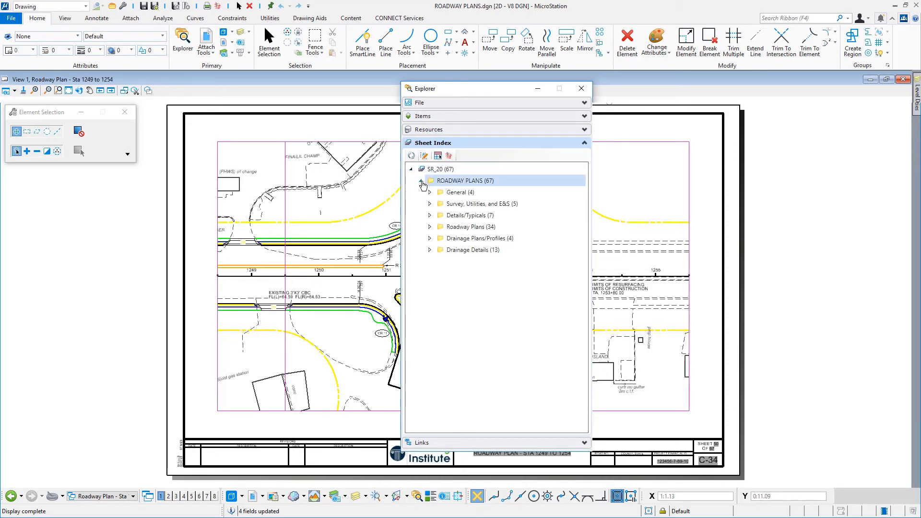
left_click(429, 226)
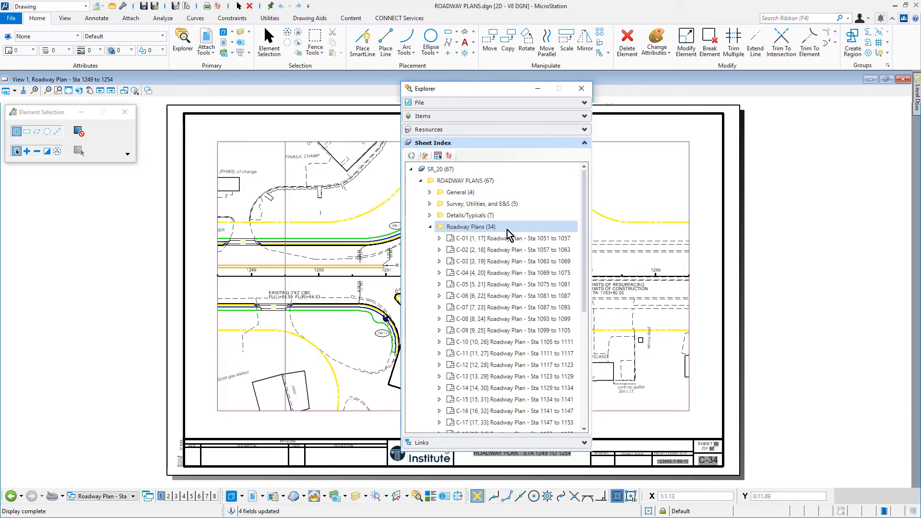
scroll("down", 3)
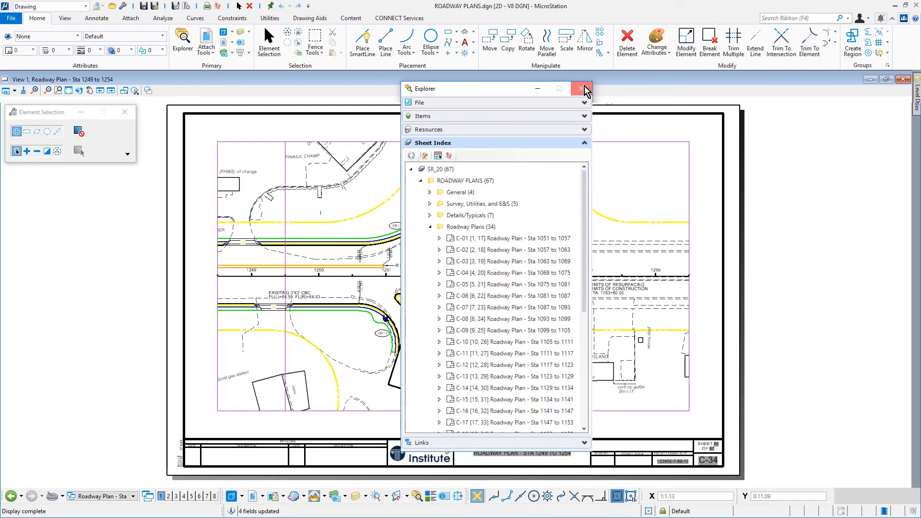
left_click(581, 88)
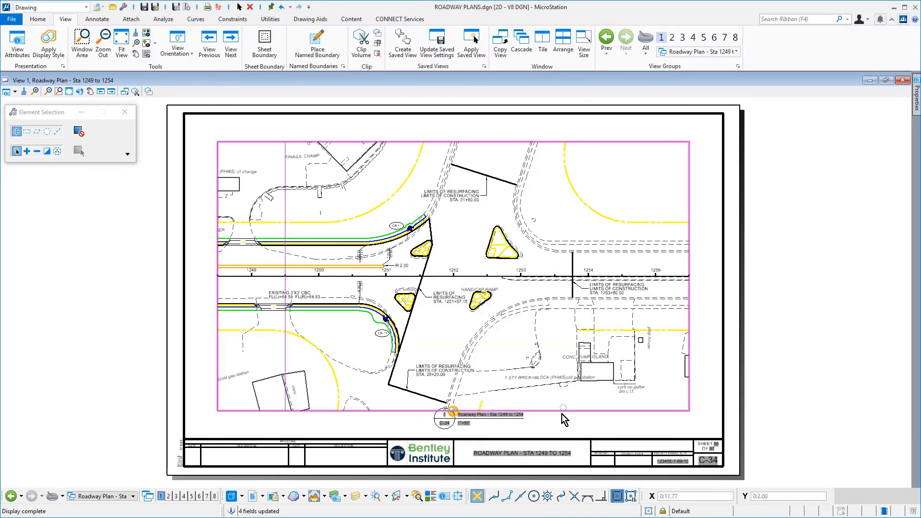
Turn off the DrawingBoundaries level on the current plan sheet via the boundary shape's Level Off action.
right_click(564, 408)
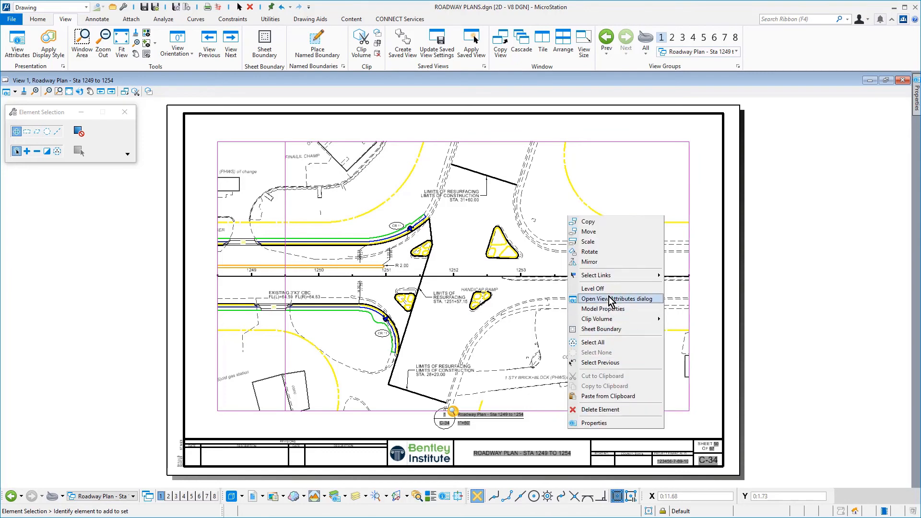
left_click(593, 288)
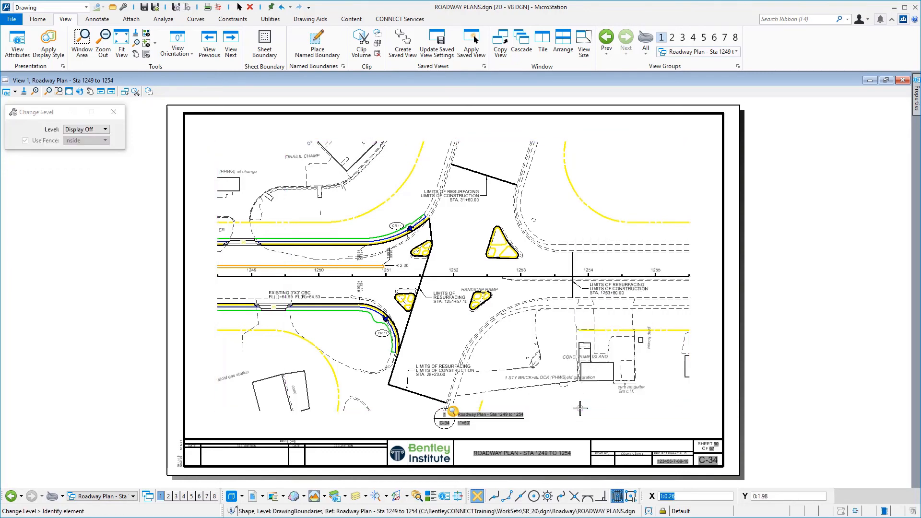
right_click(580, 408)
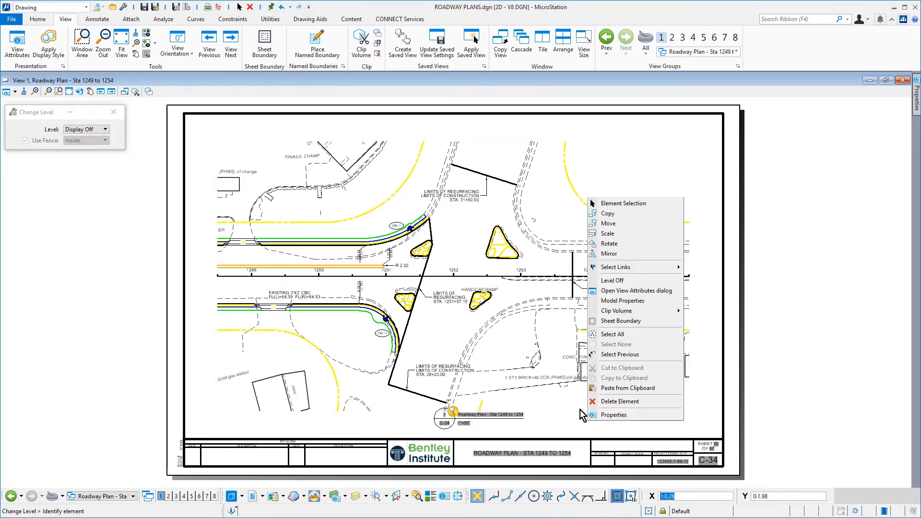
mouse_move(643, 209)
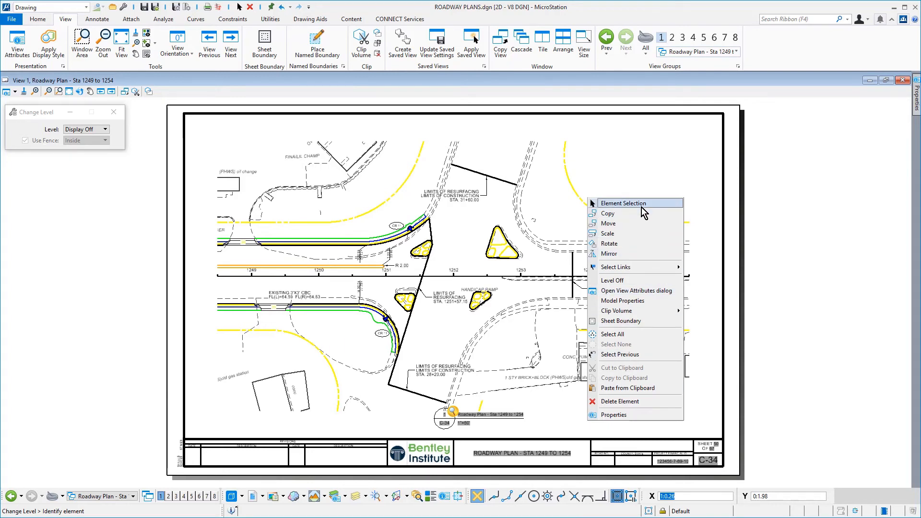
left_click(624, 203)
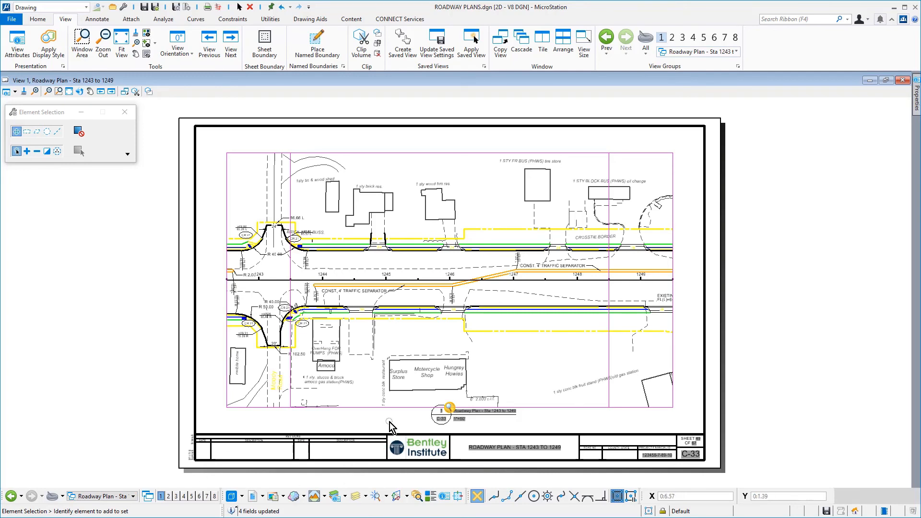
Hide the boundary level on the Sta 1243 to 1249 and Sta 1231 to 1237 sheets, moving on to the next sheet.
right_click(388, 422)
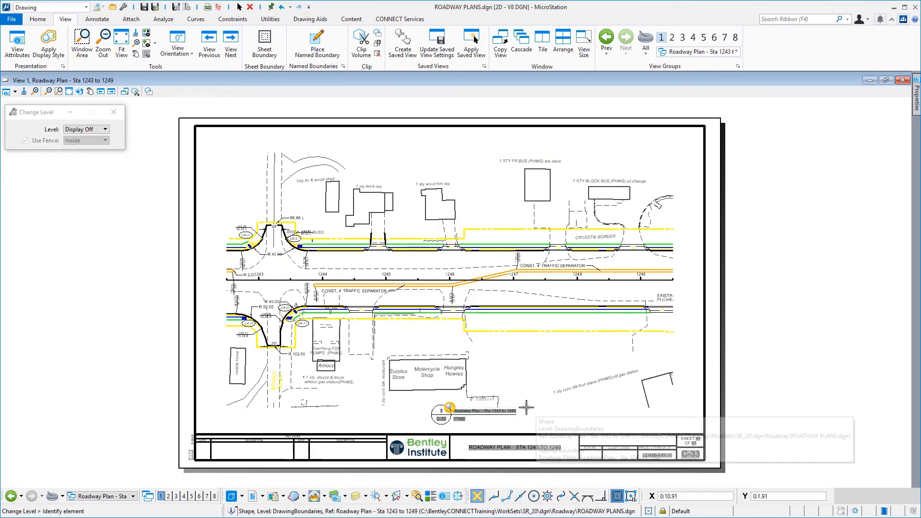
left_click(137, 497)
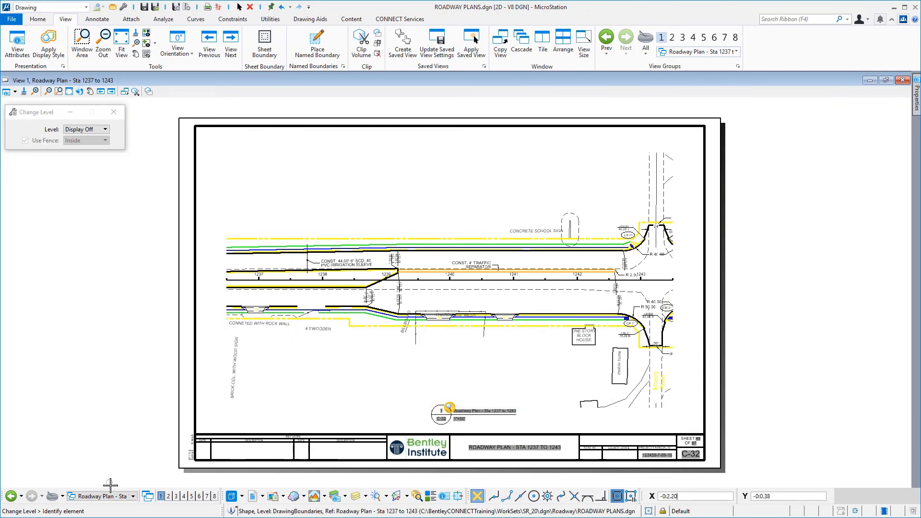
left_click(606, 37)
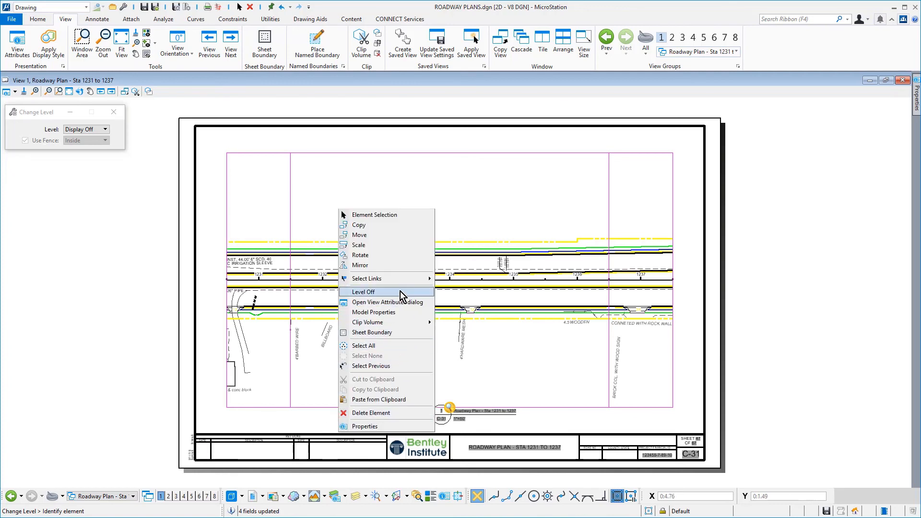
left_click(363, 292)
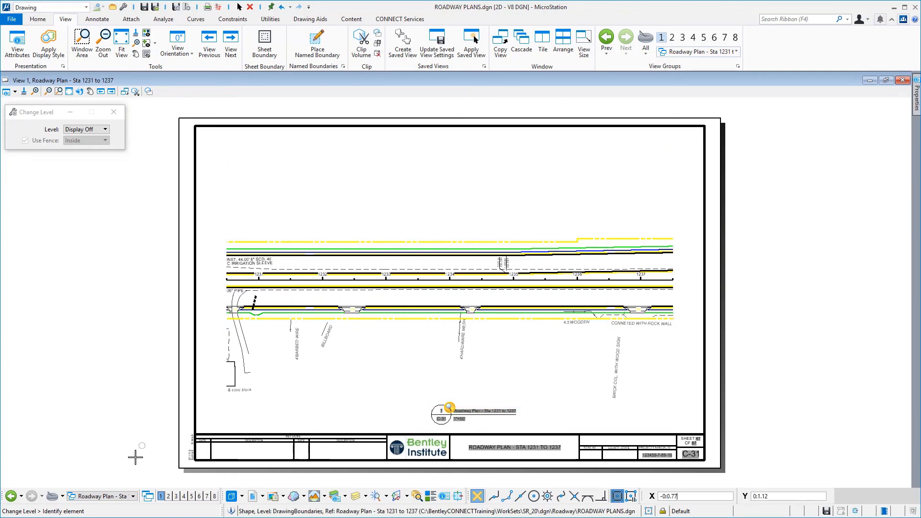
left_click(606, 38)
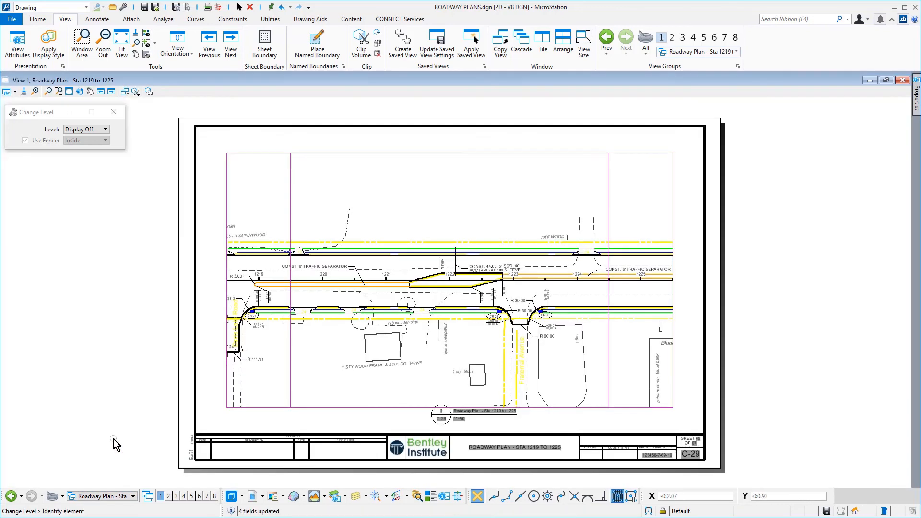